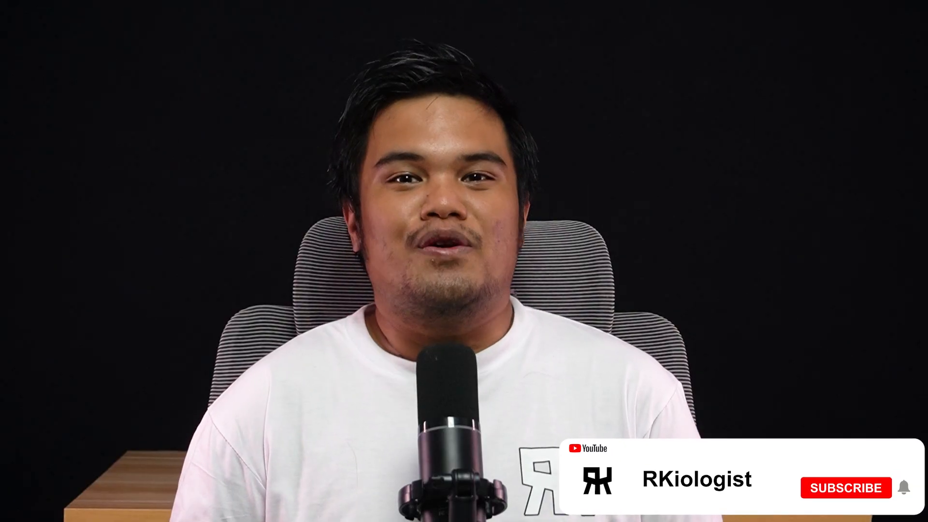
{"action": "left_click", "coordinate": [844, 487]}
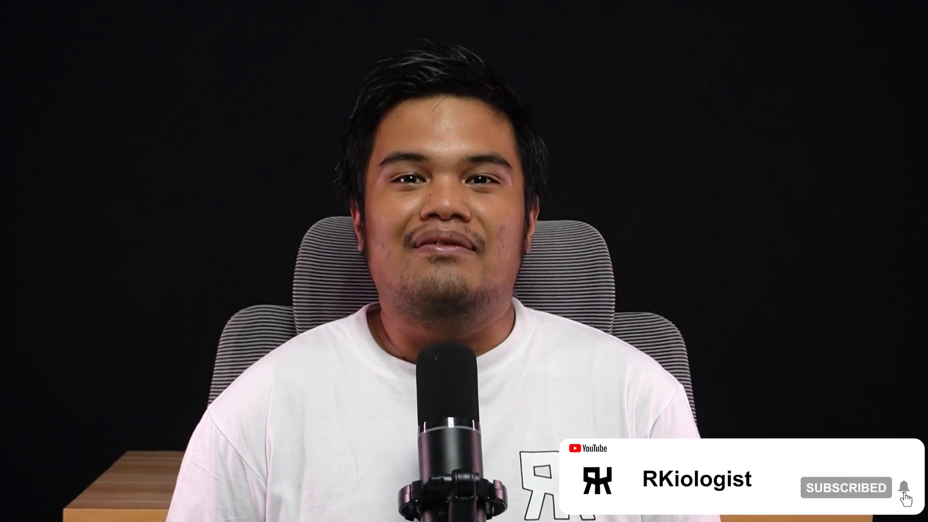